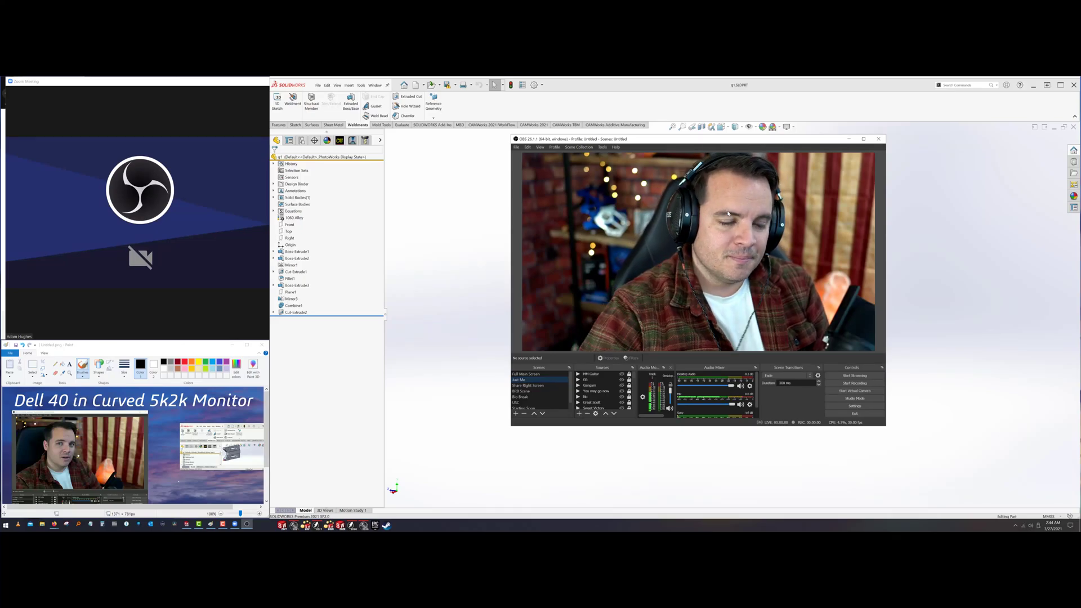
Step: Minimize the OBS Studio window so the slotted bracket part is fully visible
left_click(877, 139)
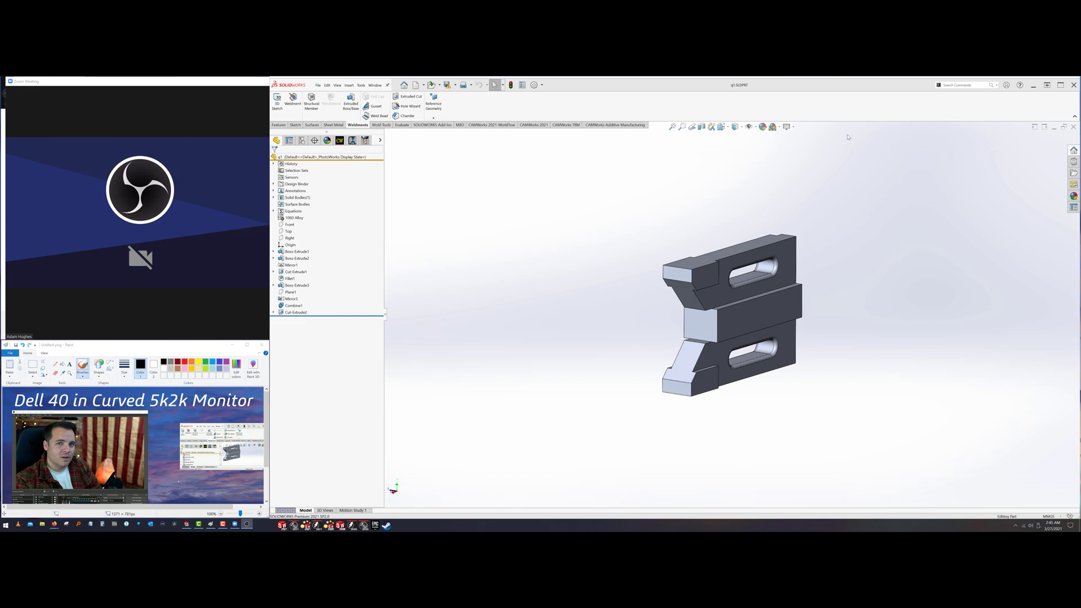
mouse_move(868, 193)
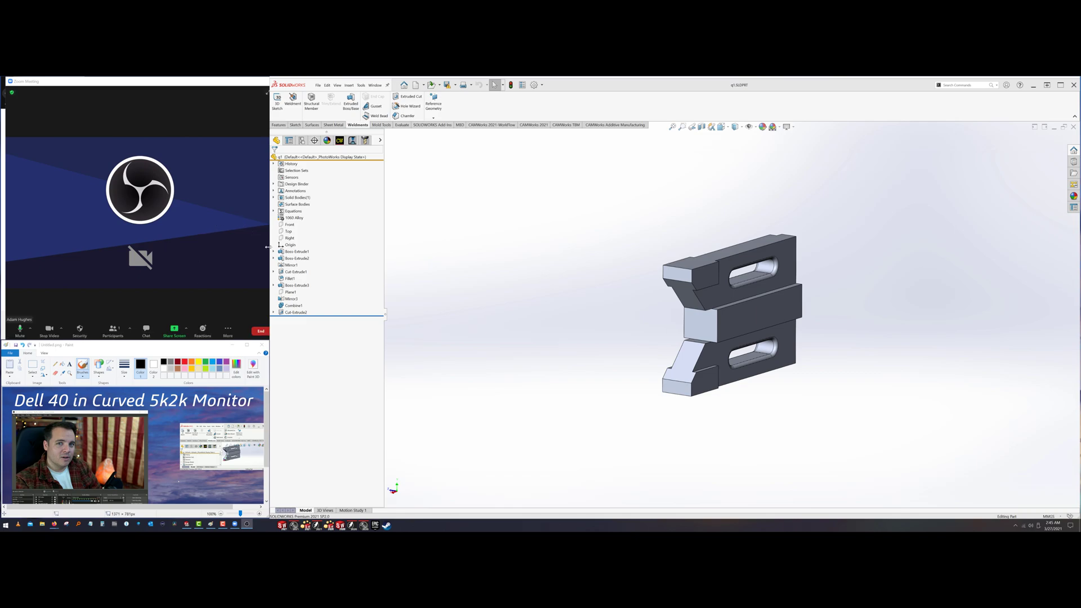
mouse_move(228, 216)
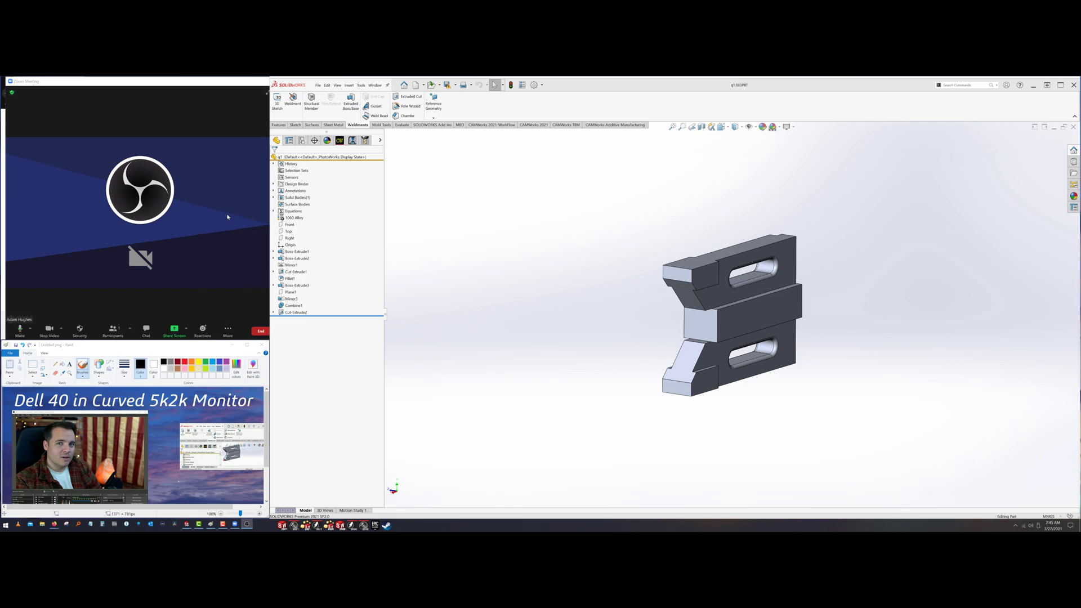
mouse_move(221, 219)
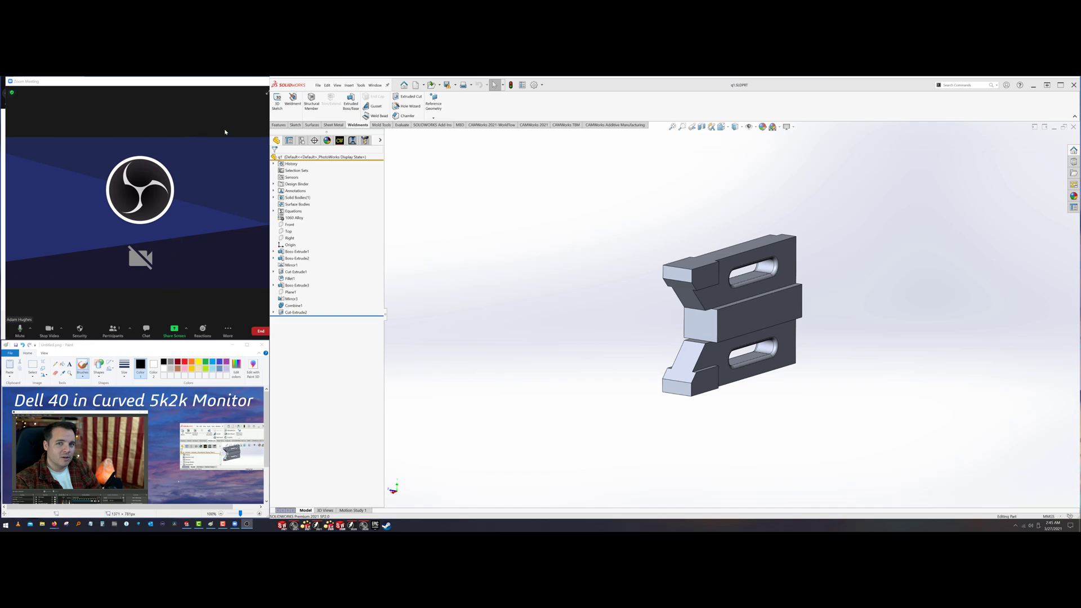
mouse_move(243, 116)
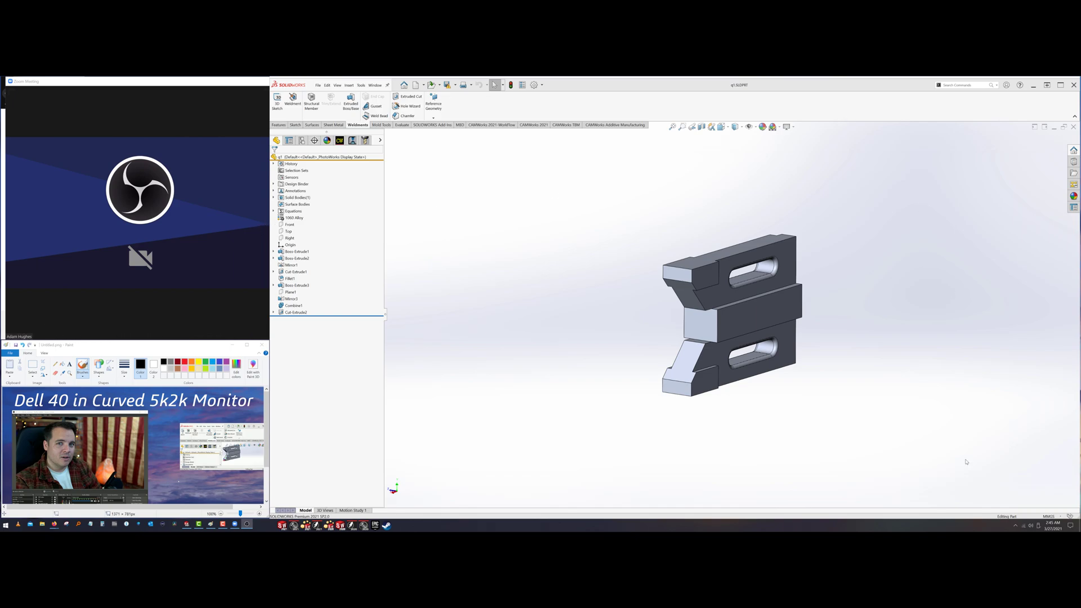
mouse_move(401, 243)
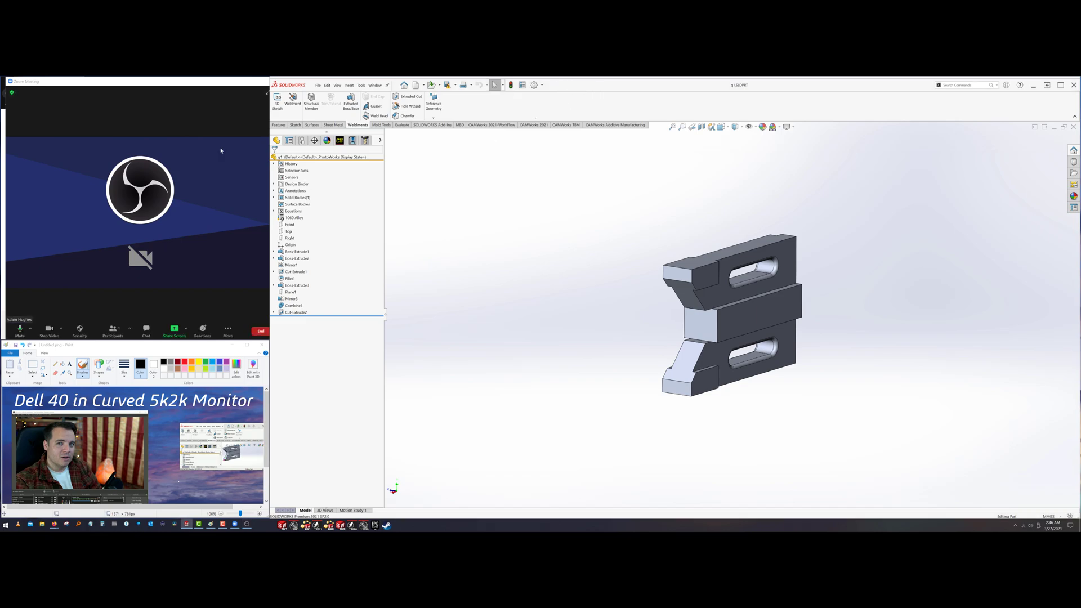
left_click(113, 330)
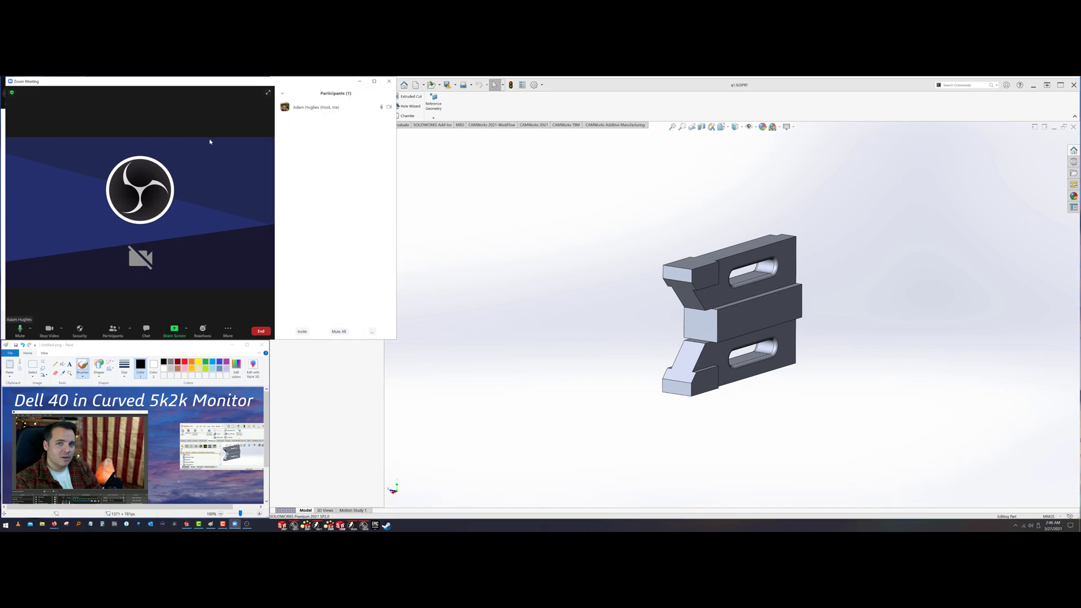
mouse_move(205, 82)
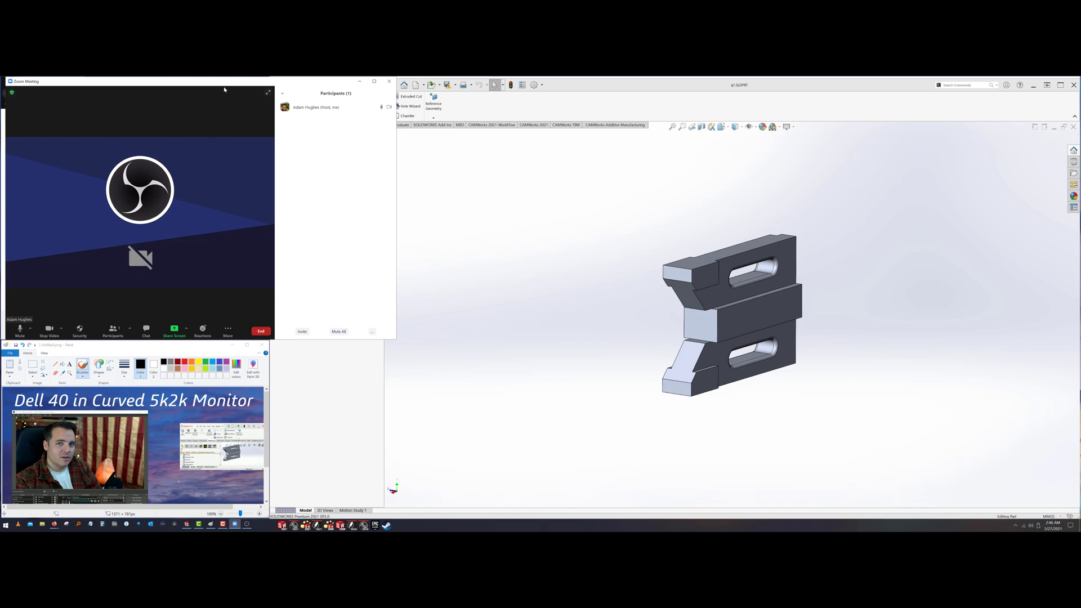
mouse_move(198, 318)
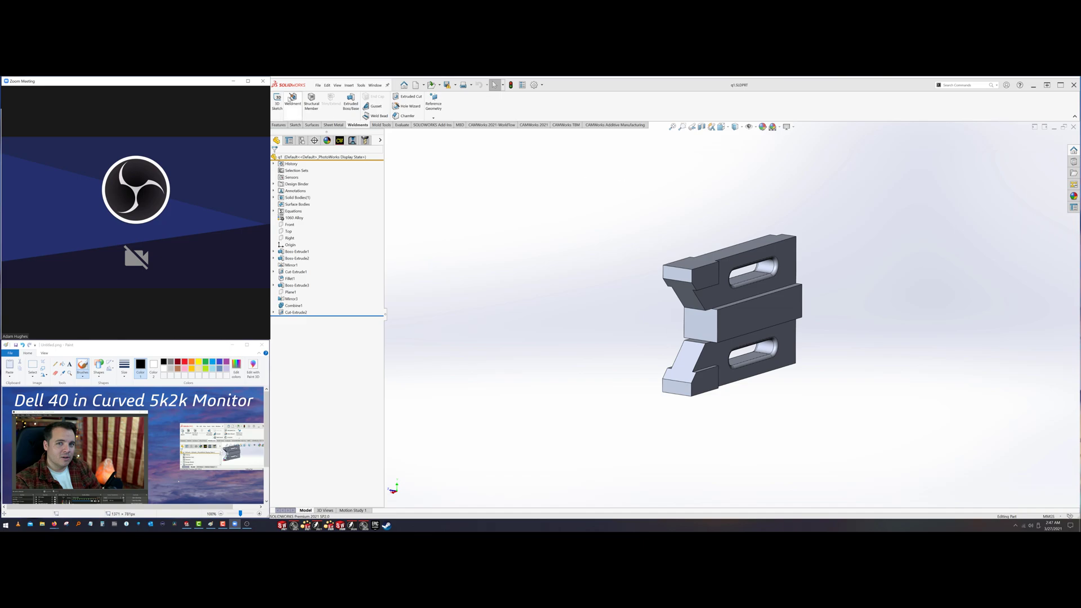
mouse_move(290, 100)
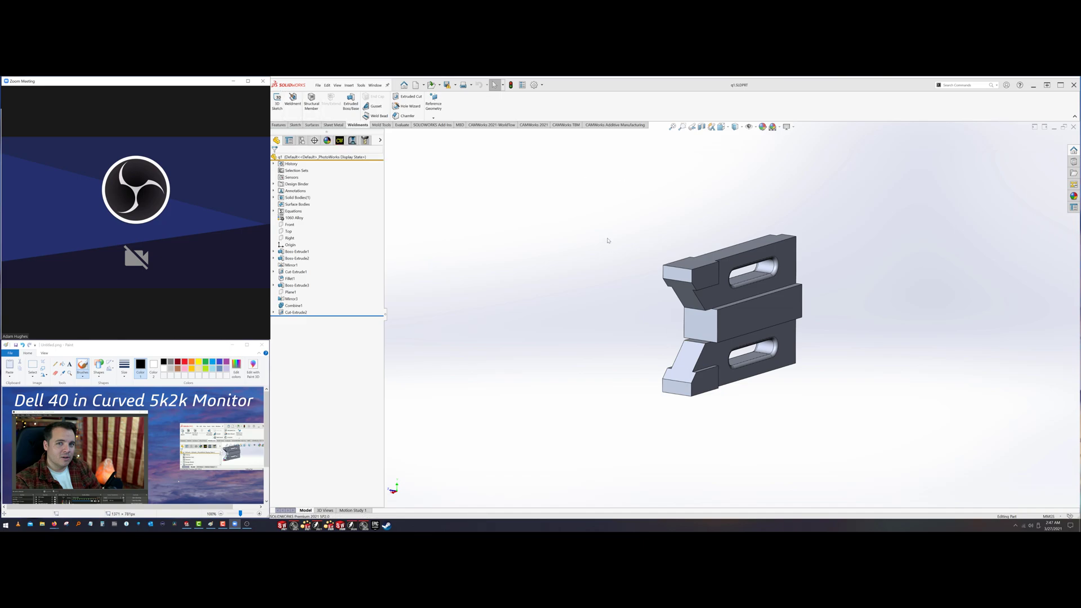
mouse_move(563, 263)
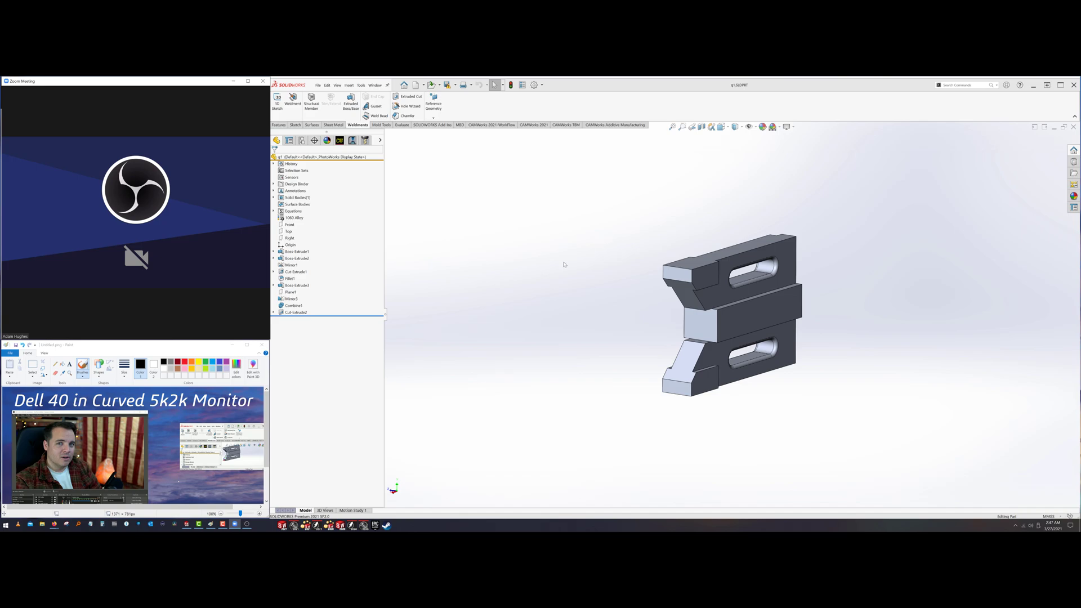